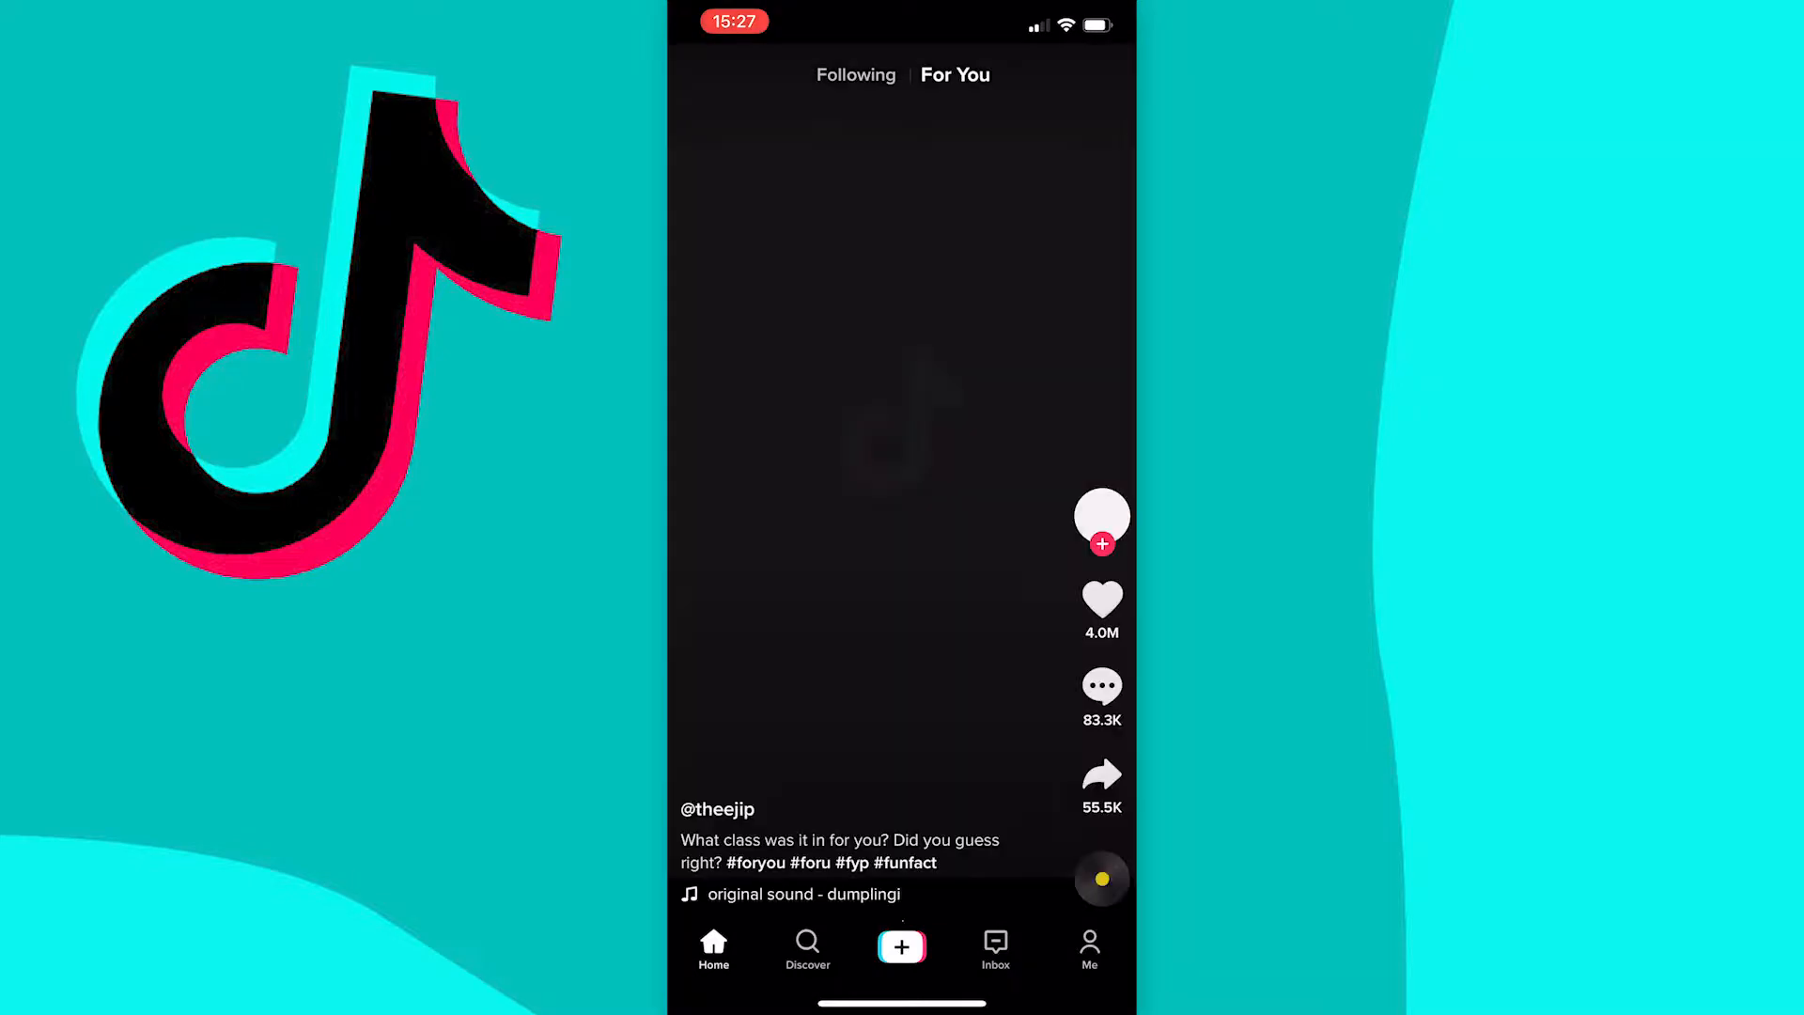
Open the account's private profile page from the Me tab
left_click(1087, 949)
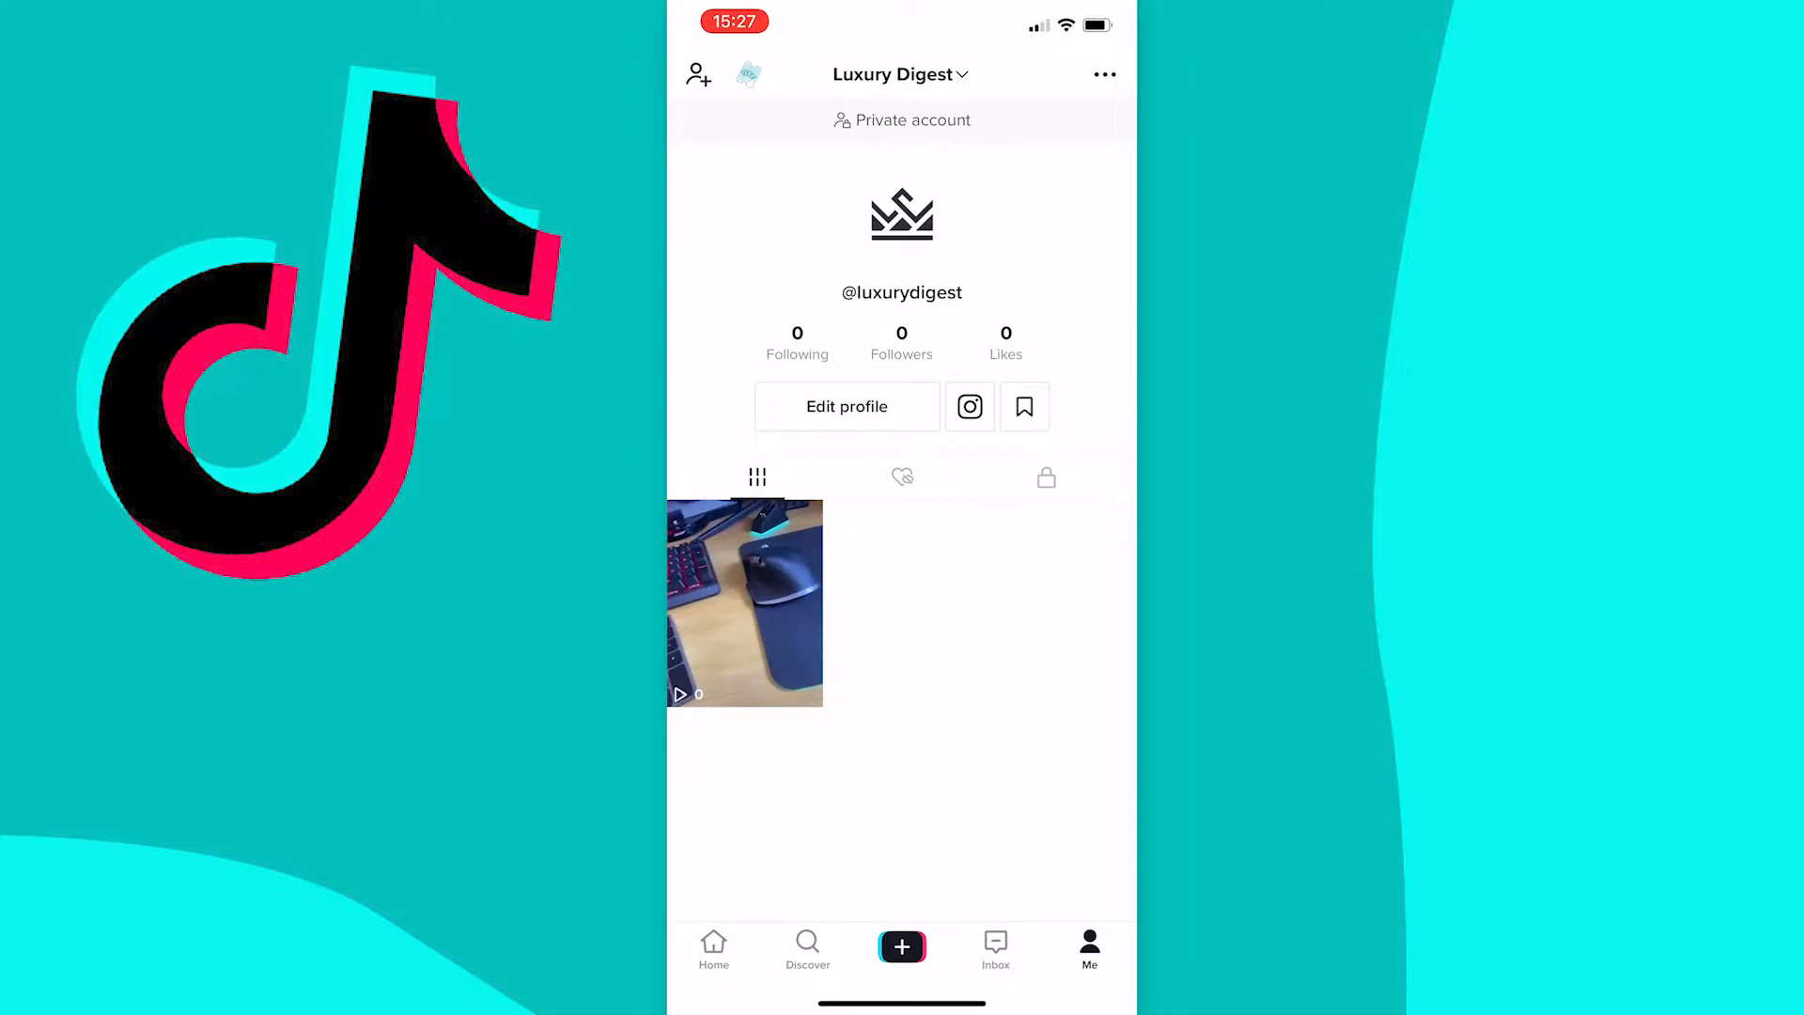
Go from Settings and privacy to the Dark mode settings page
left_click(1102, 73)
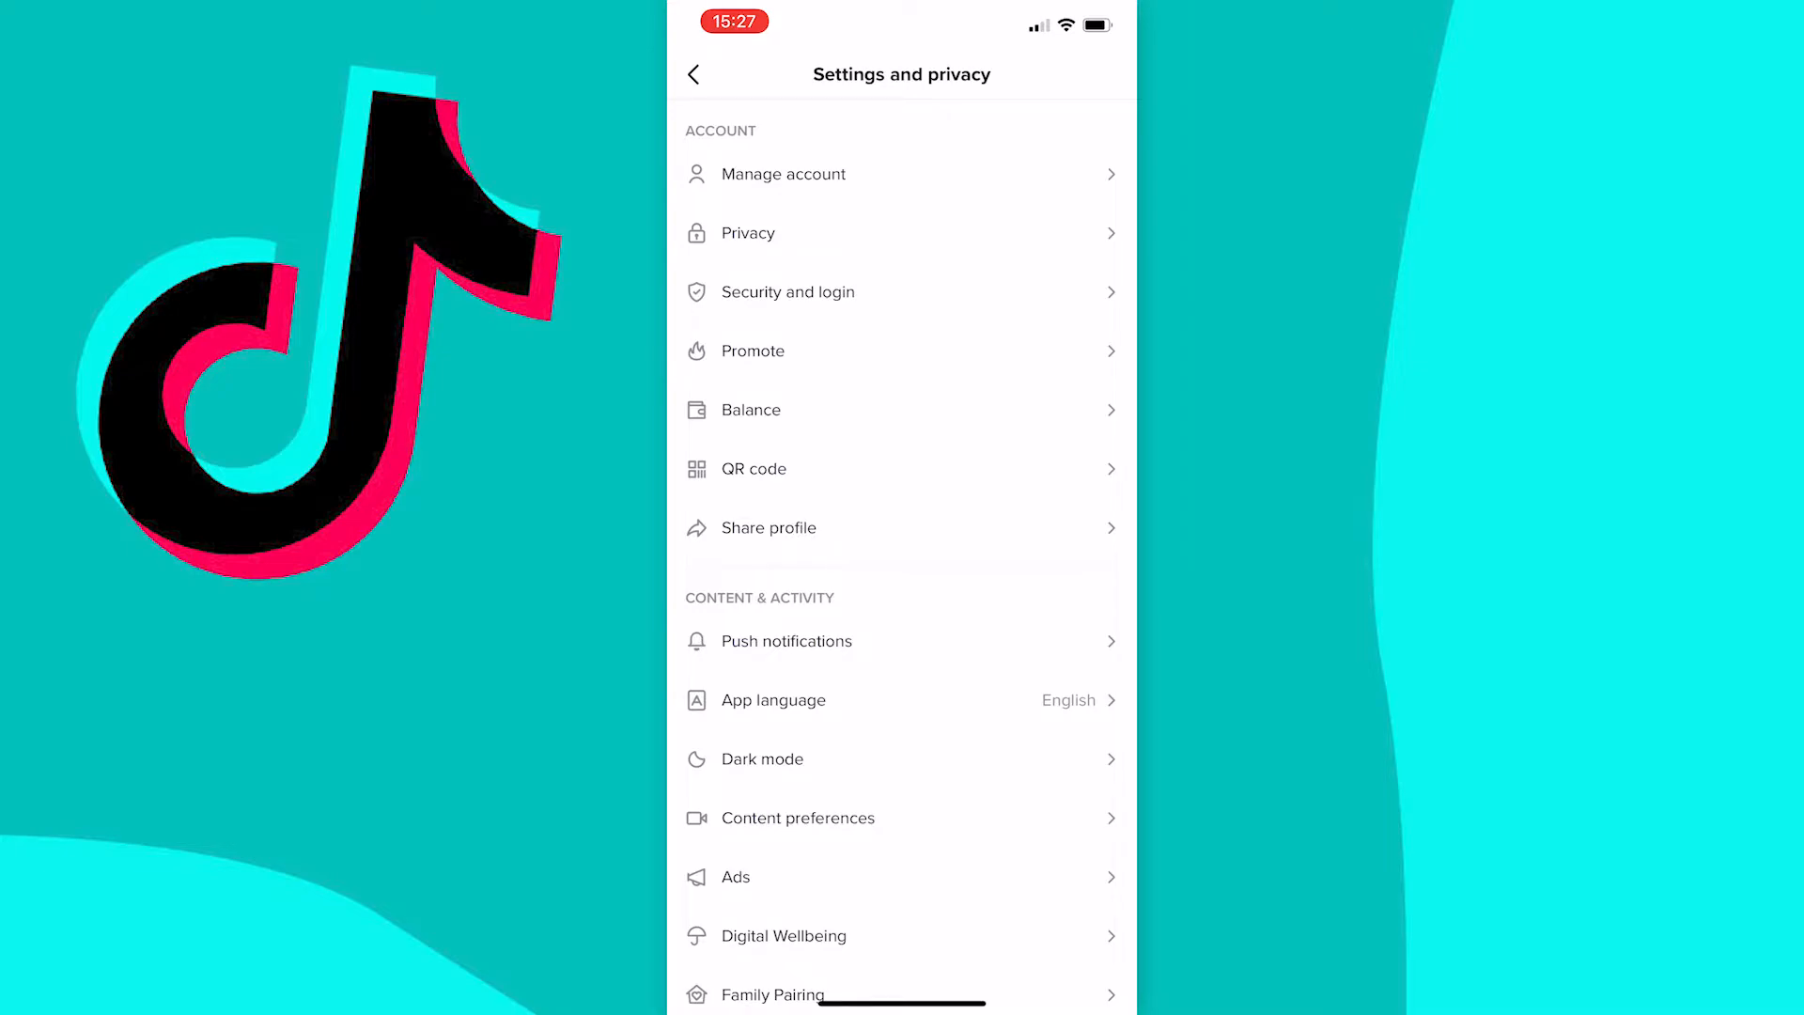
scroll("down", 3)
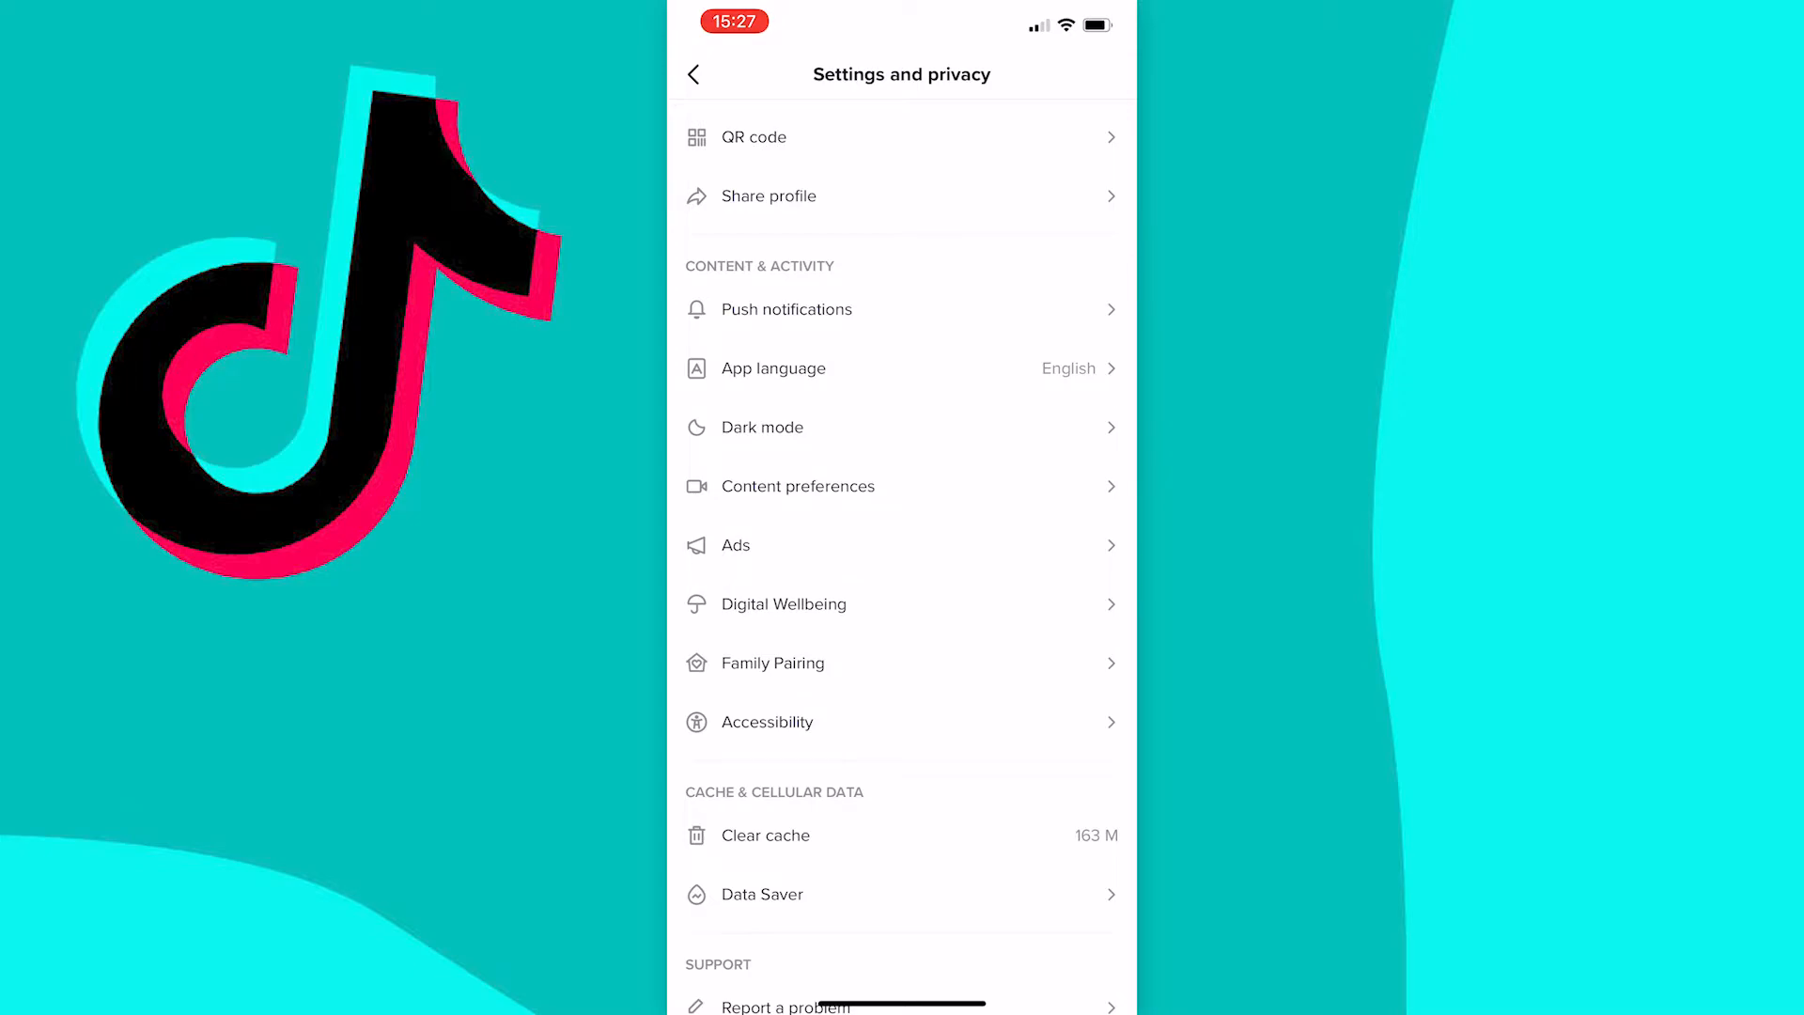
left_click(759, 427)
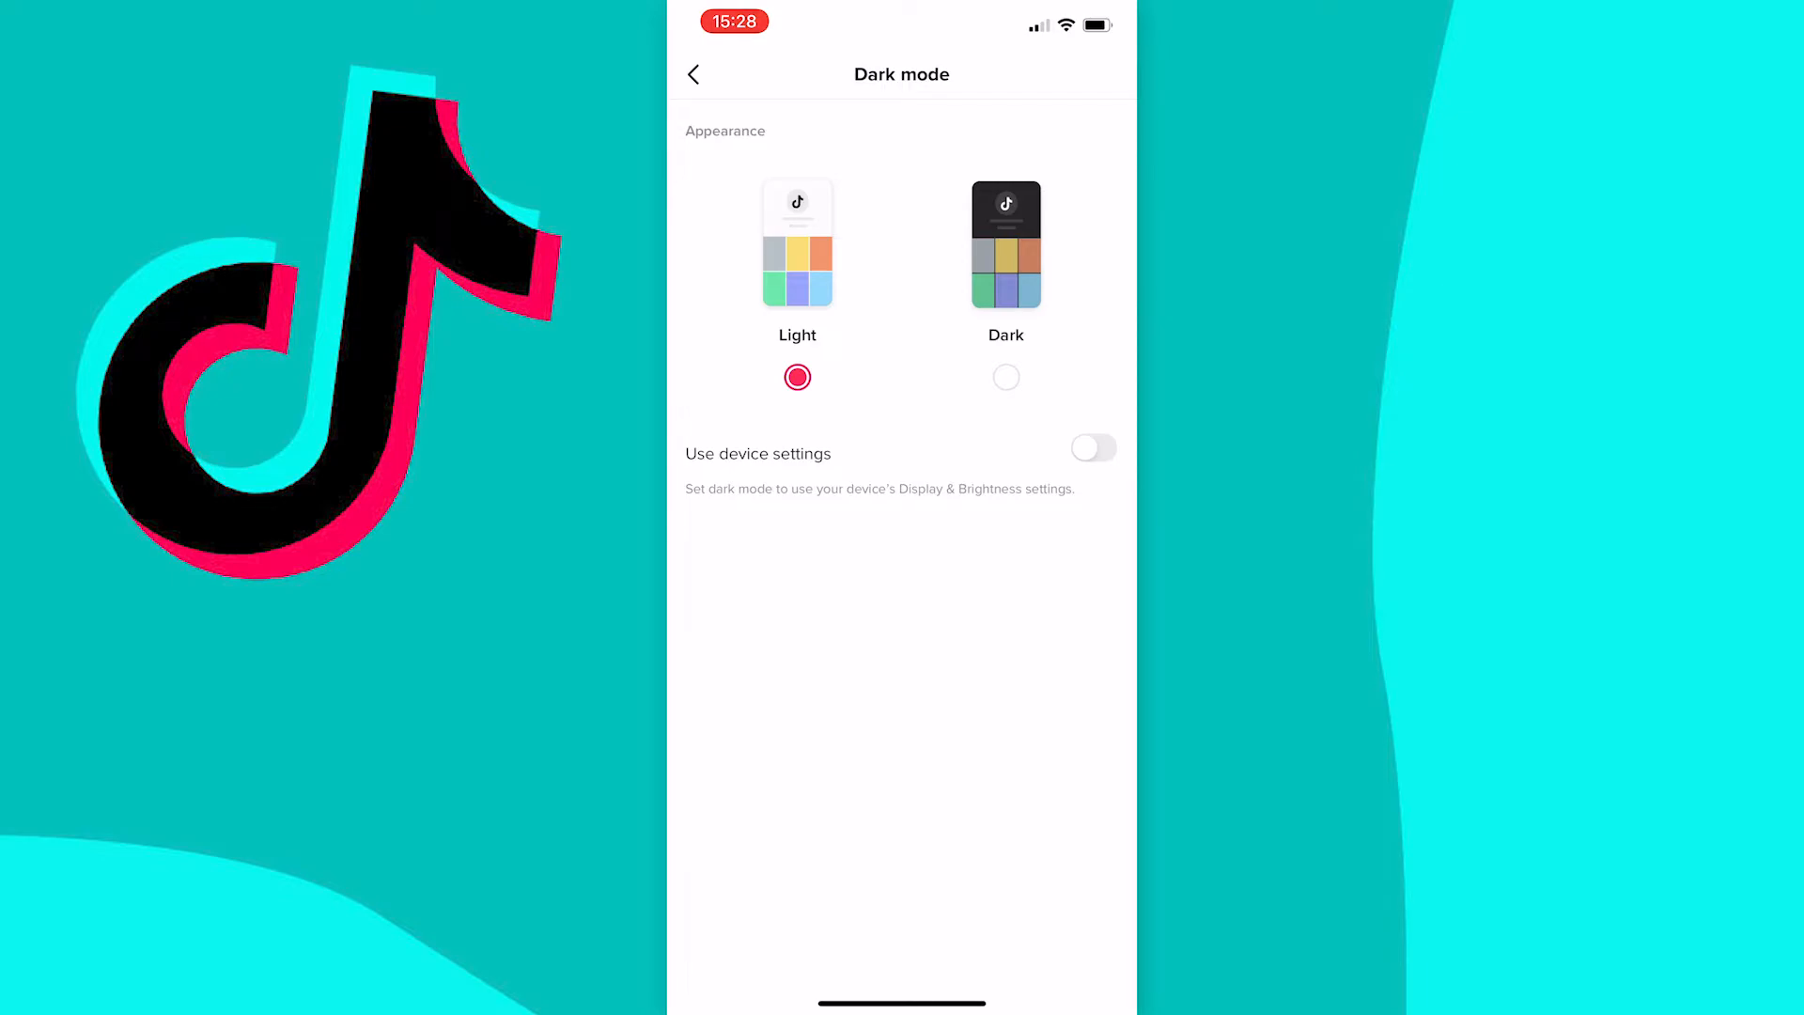
Select the Dark appearance option so the app interface turns dark
left_click(1005, 376)
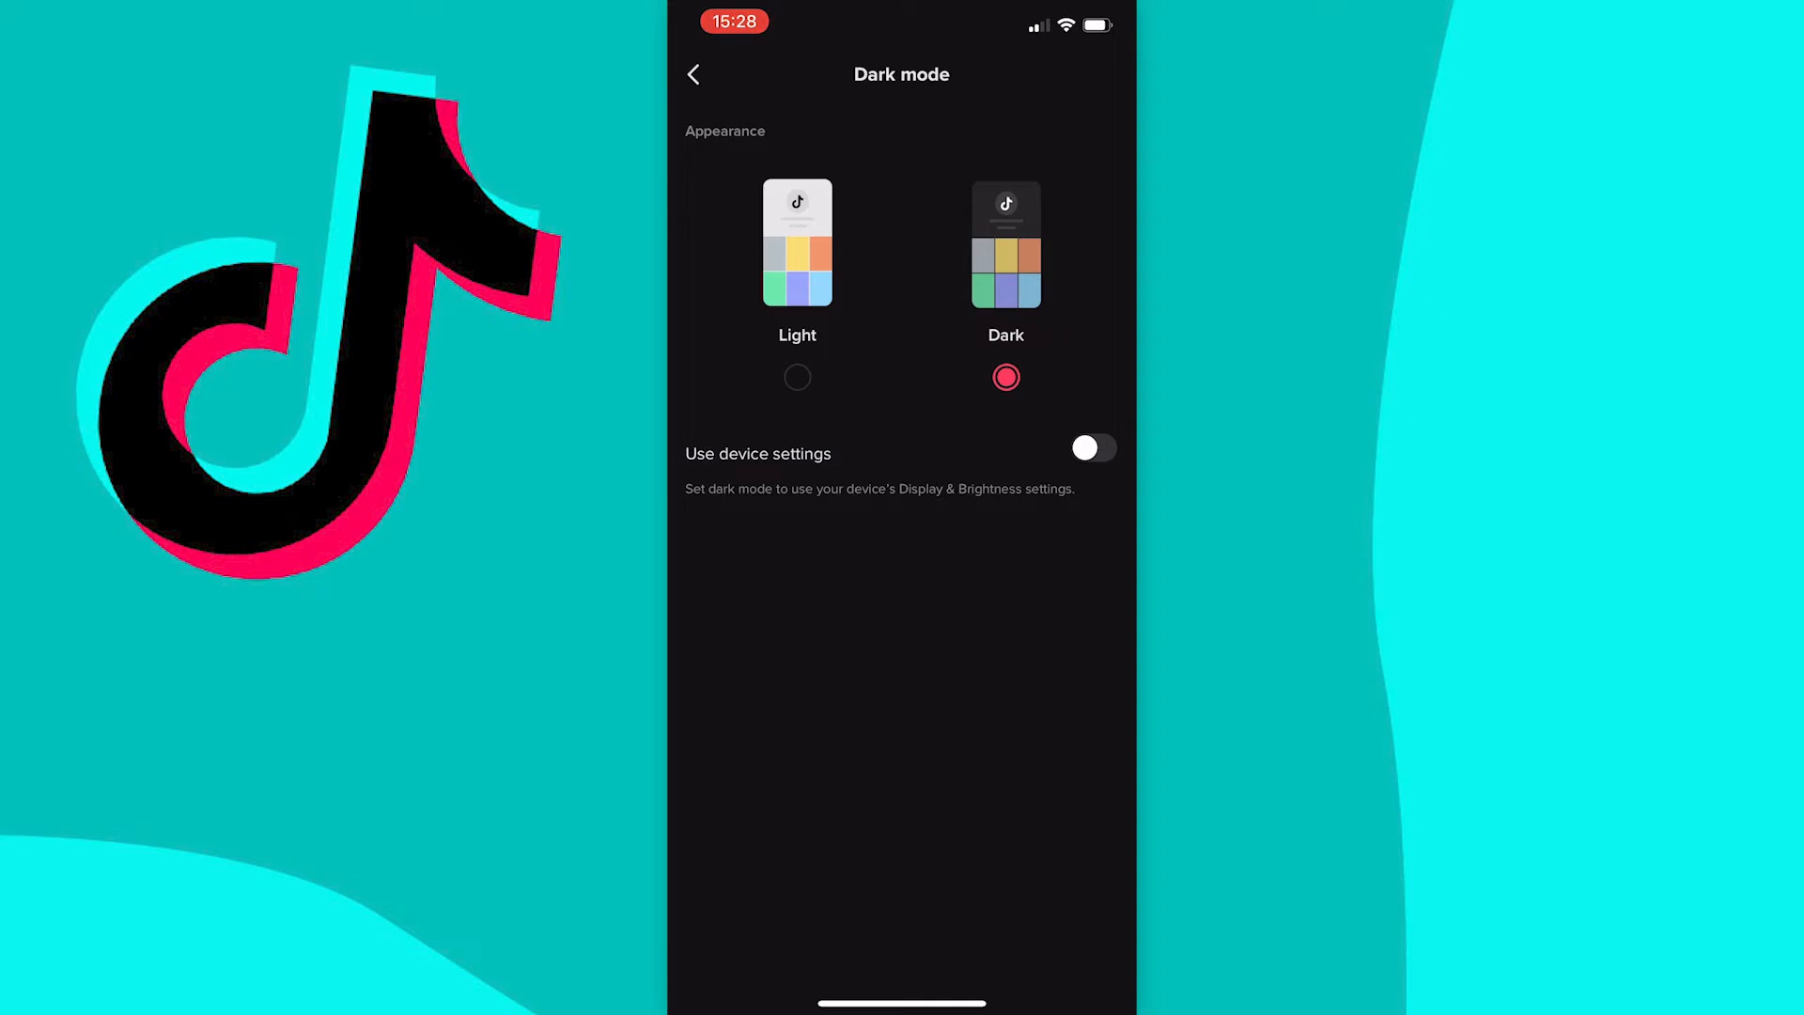
left_click(1092, 449)
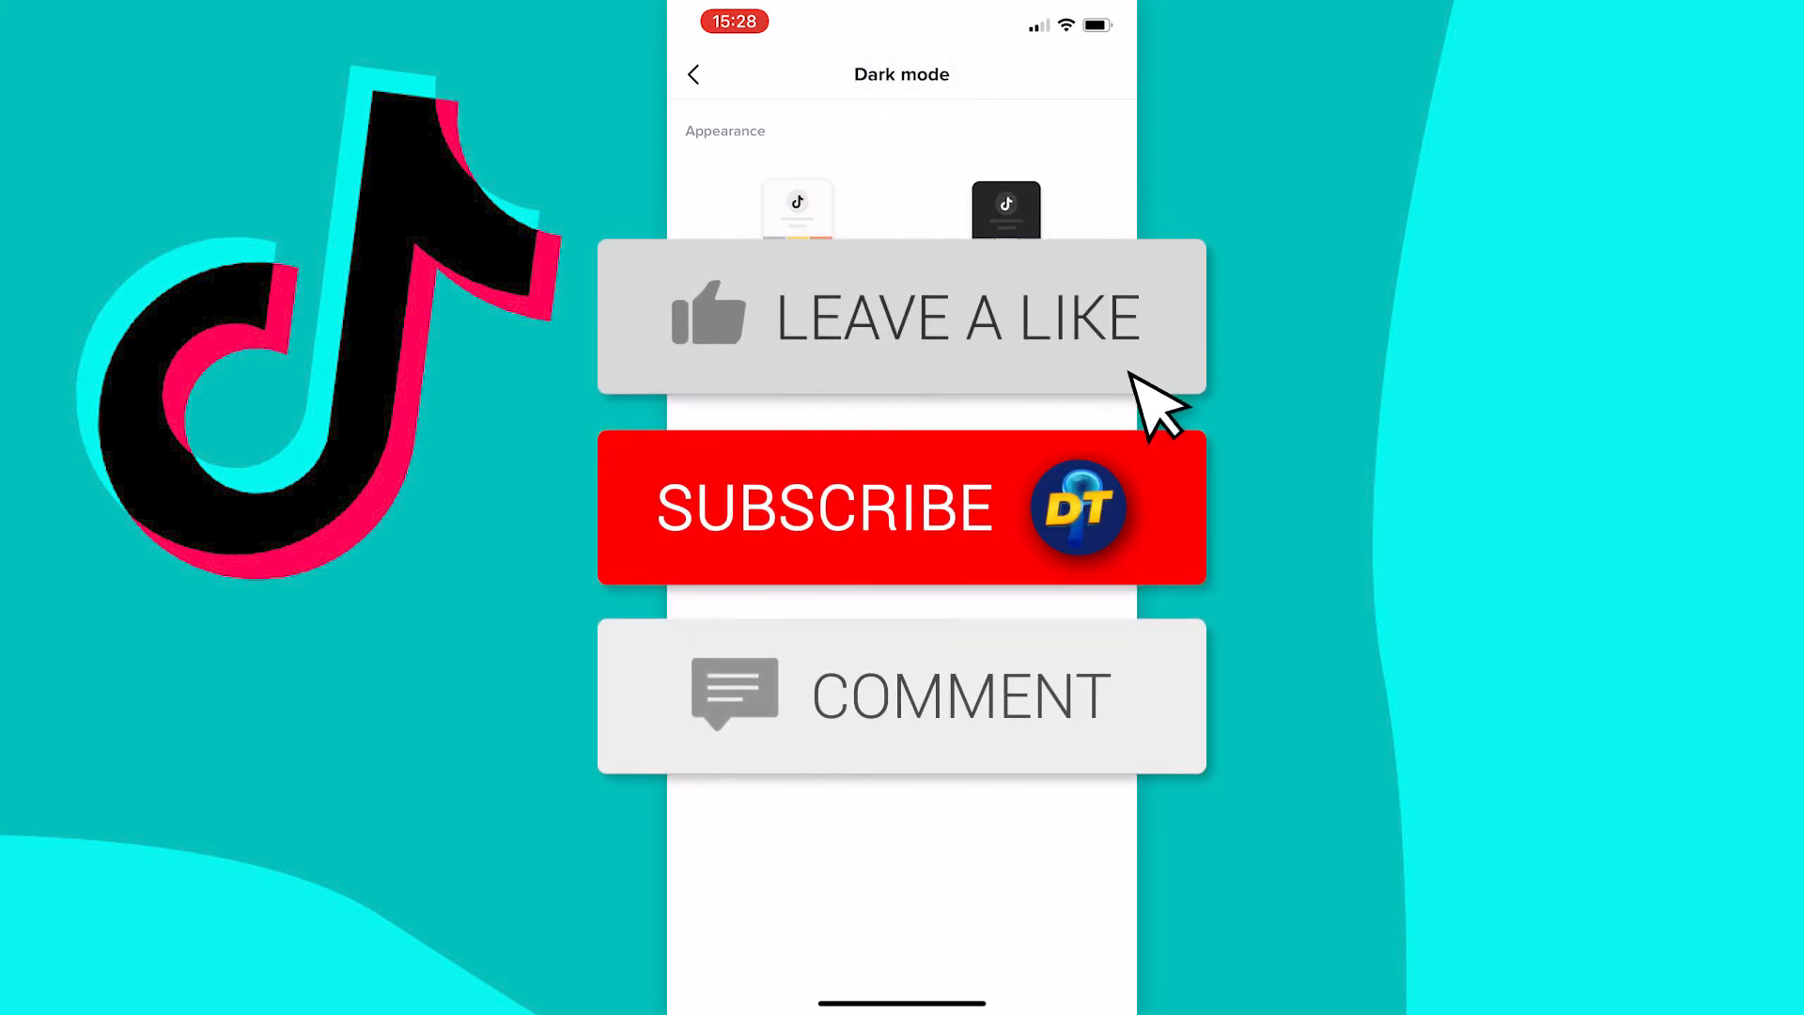
left_click(901, 508)
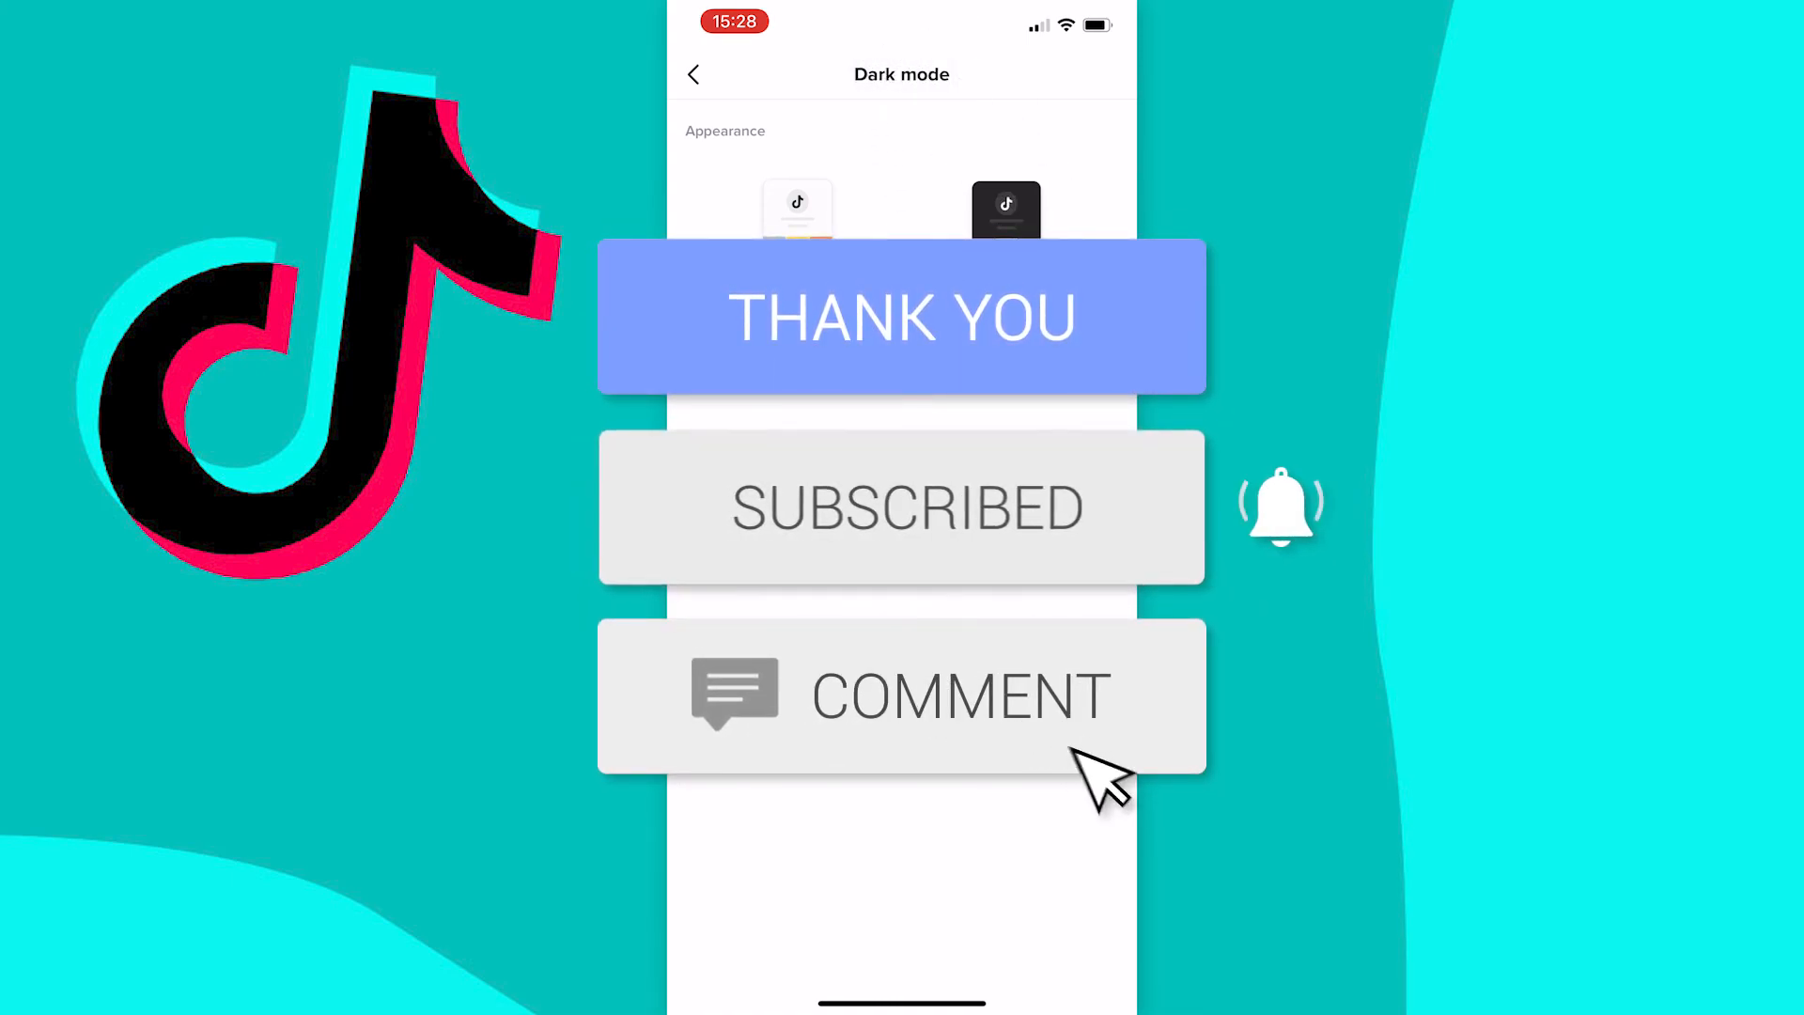